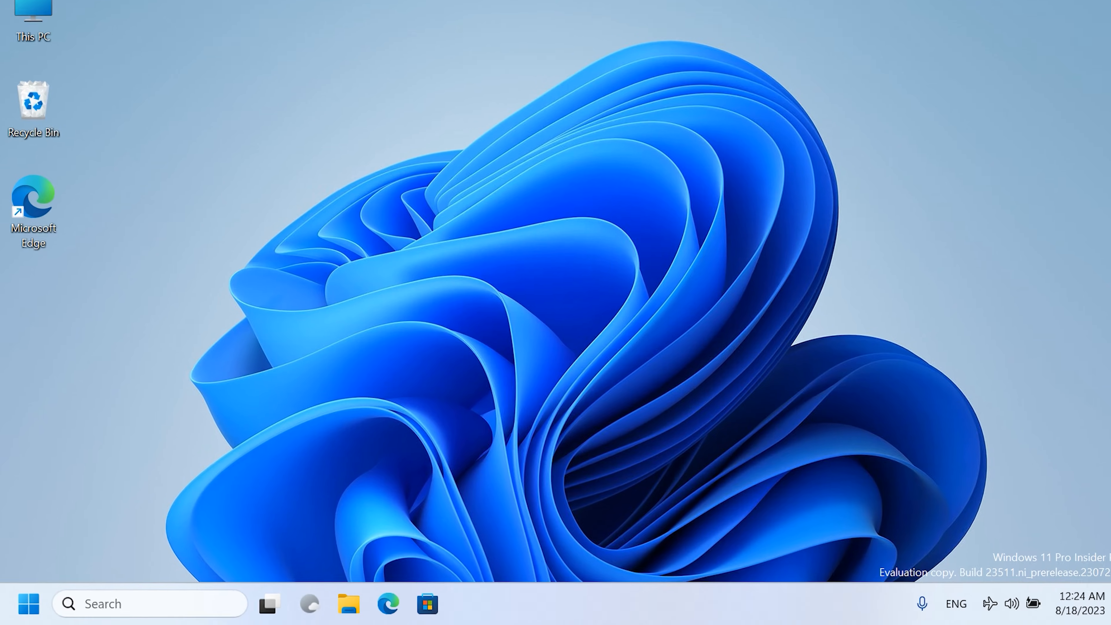
# Step: Restart the laptop from the Start menu's Power choices into the recovery environment
pyautogui.click(24, 604)
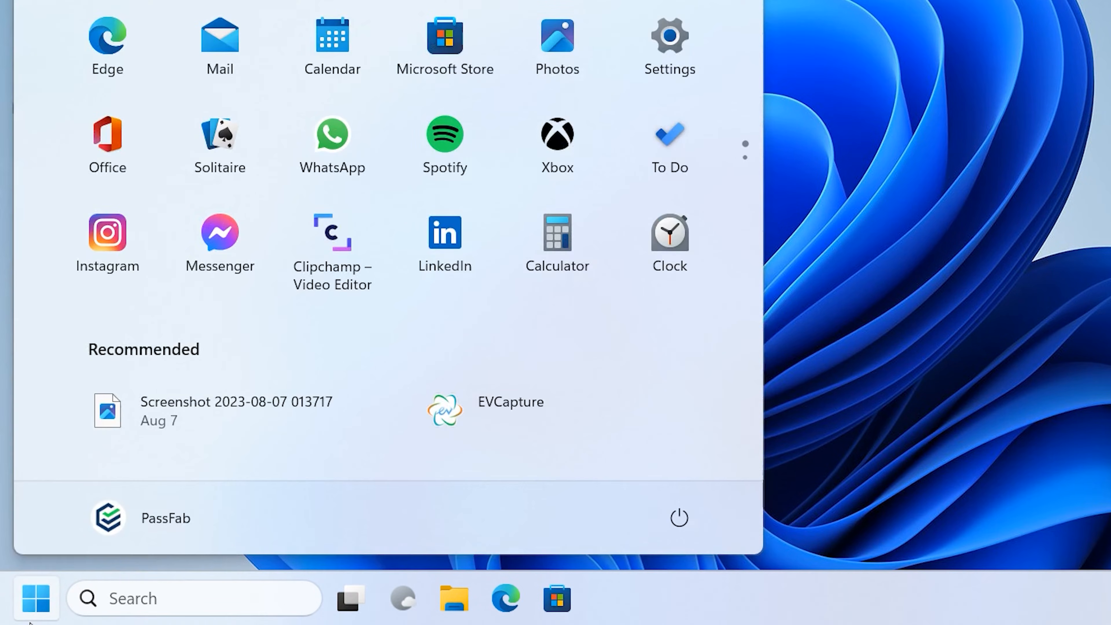
pyautogui.moveTo(680, 532)
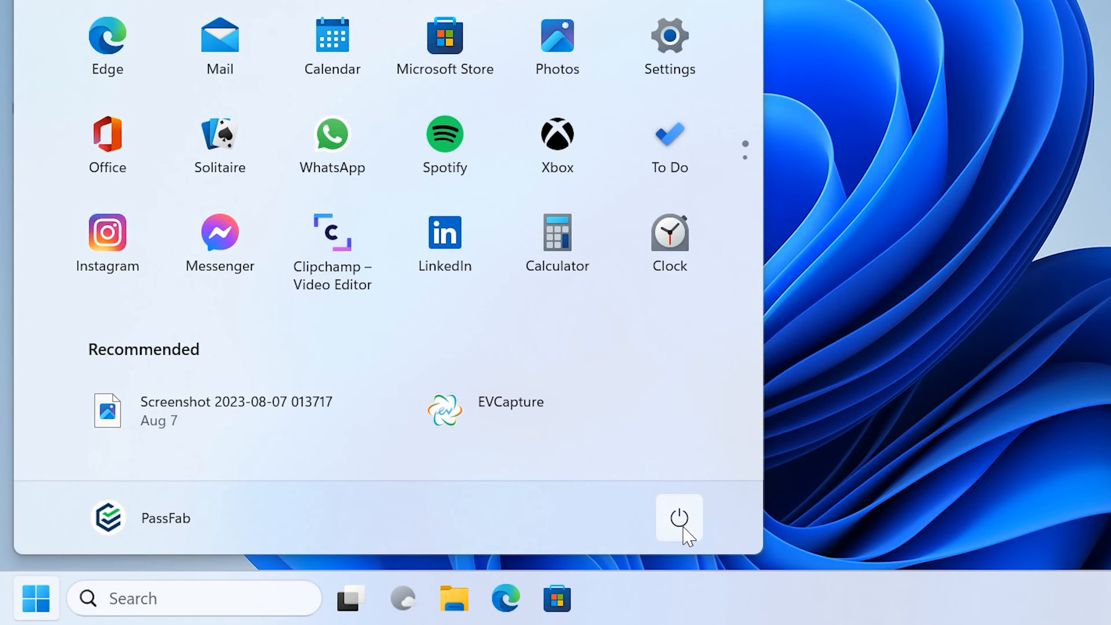
pyautogui.click(678, 519)
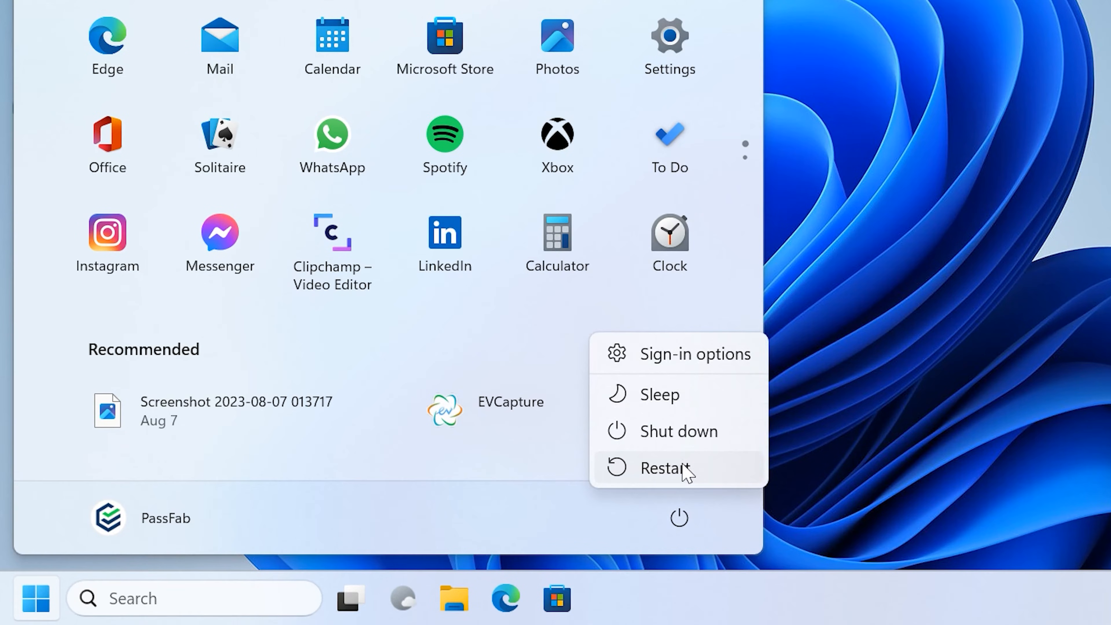
pyautogui.click(669, 470)
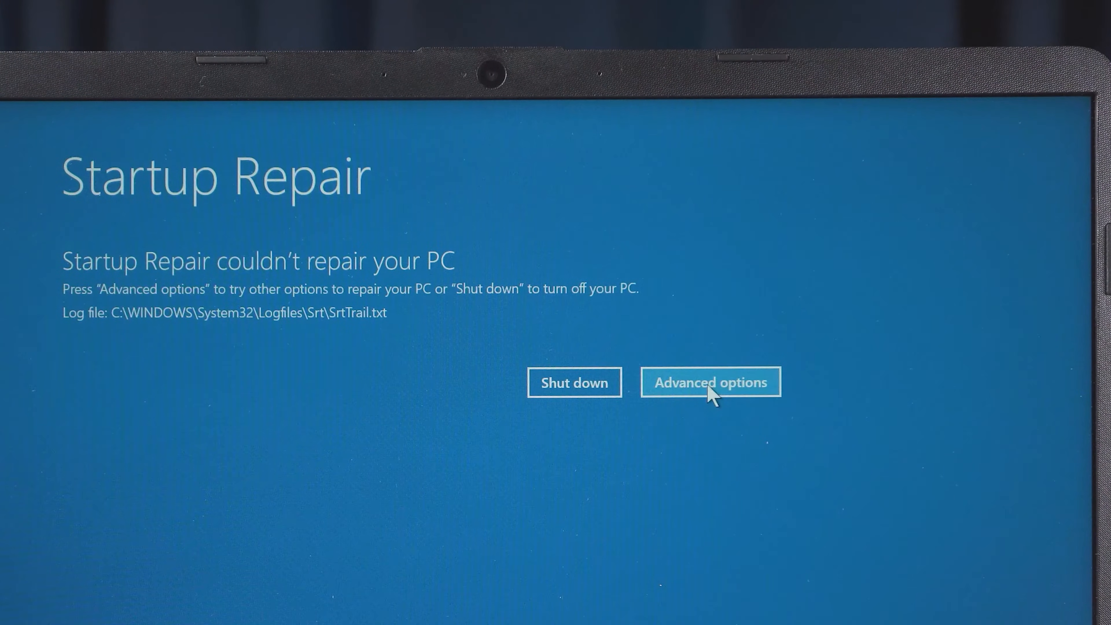
# Step: Go through Advanced options, Troubleshoot and Startup Settings, then restart to choose Safe Mode
pyautogui.click(711, 390)
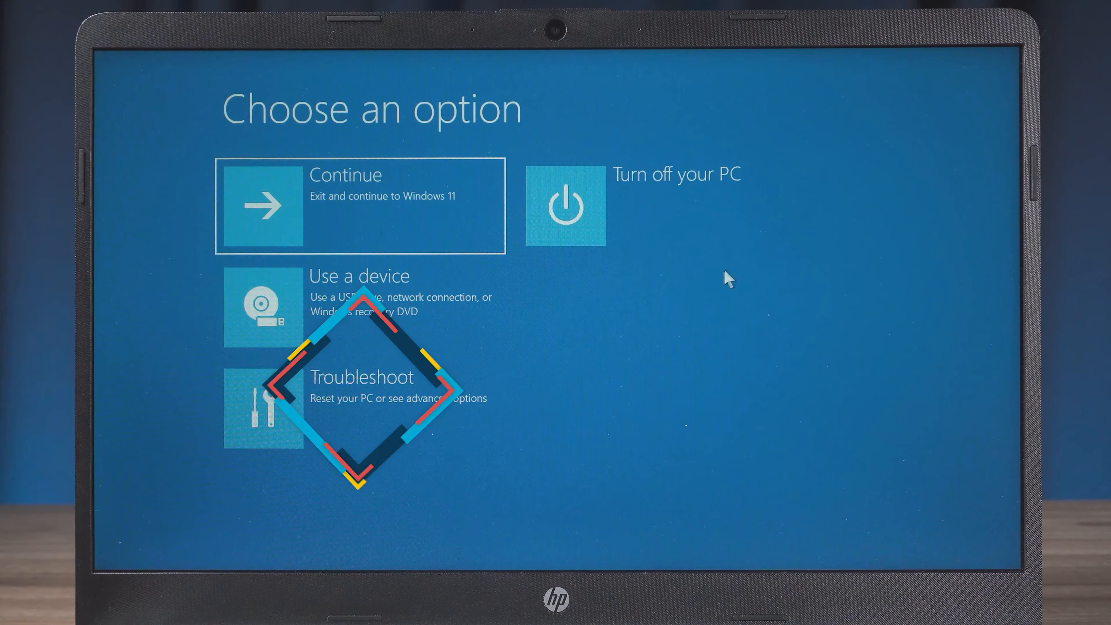
pyautogui.click(362, 377)
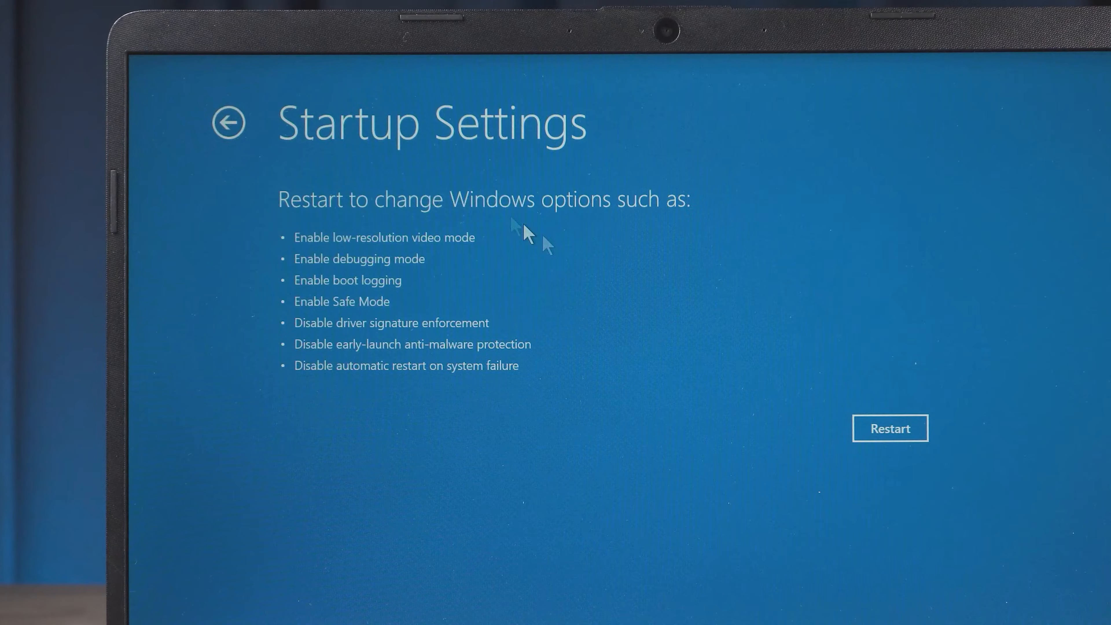
pyautogui.click(891, 428)
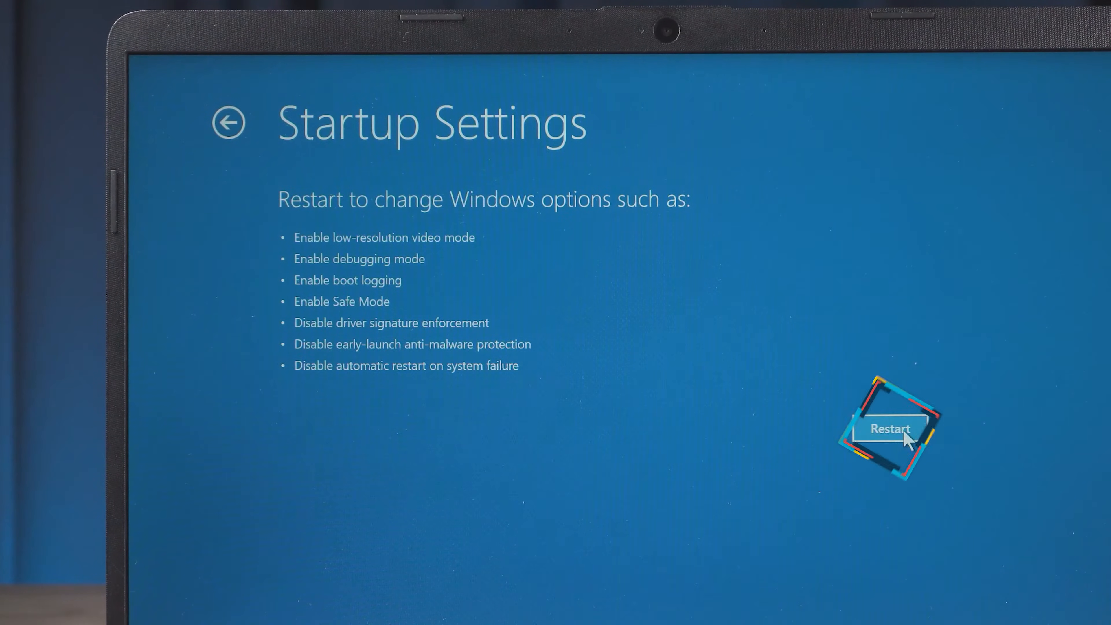
pyautogui.click(892, 429)
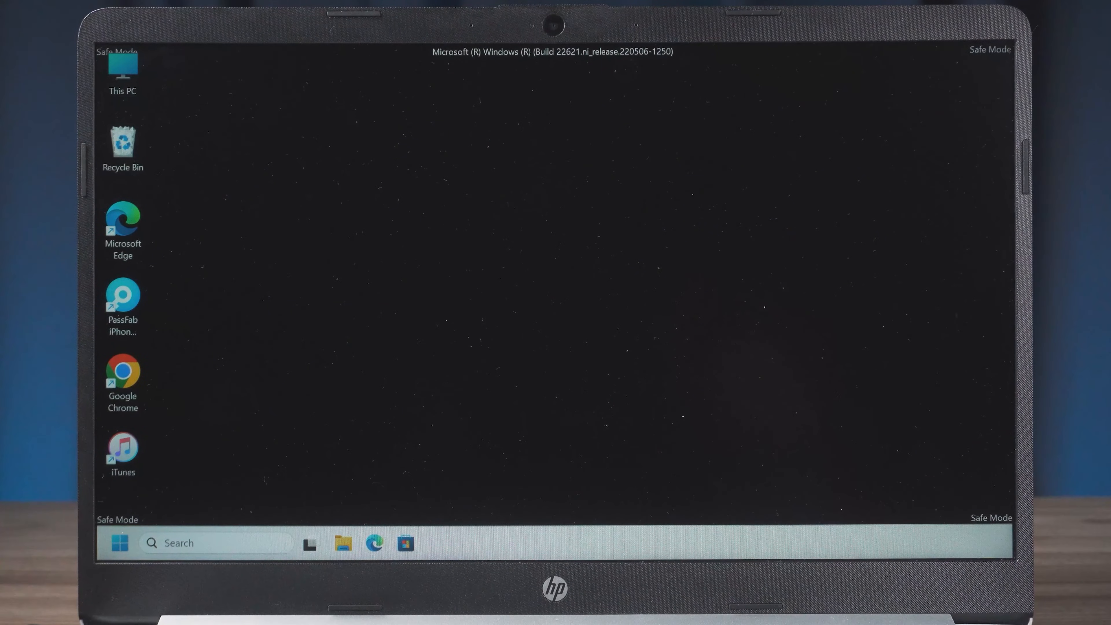
# Step: Launch cmd from the Run dialog with administrator rights
pyautogui.press('Win+R')
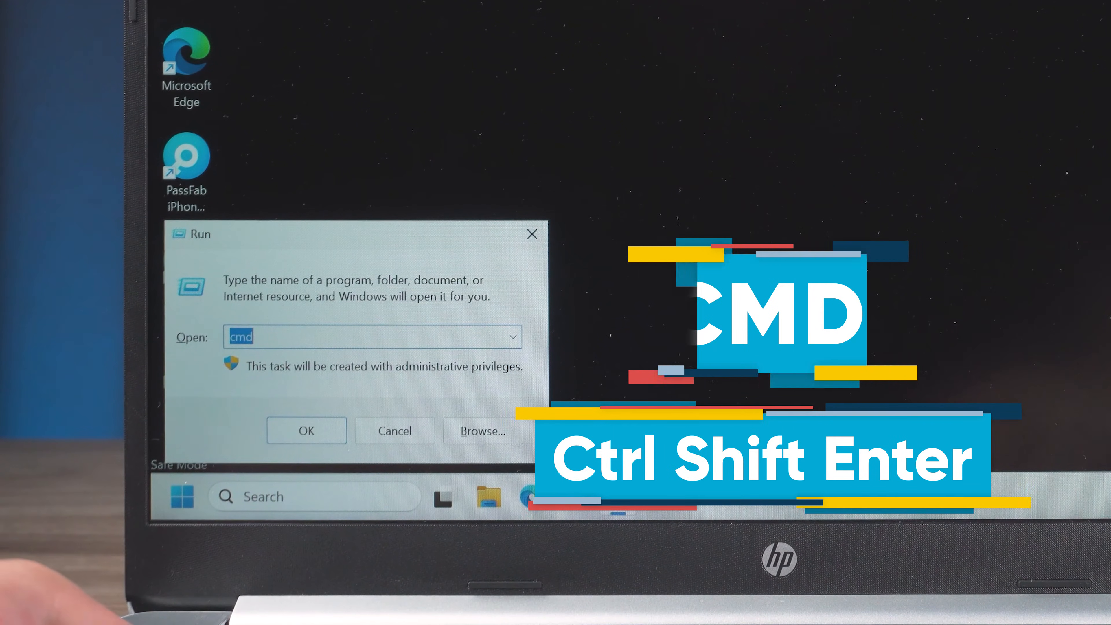
pyautogui.press('Ctrl+Shift+Enter')
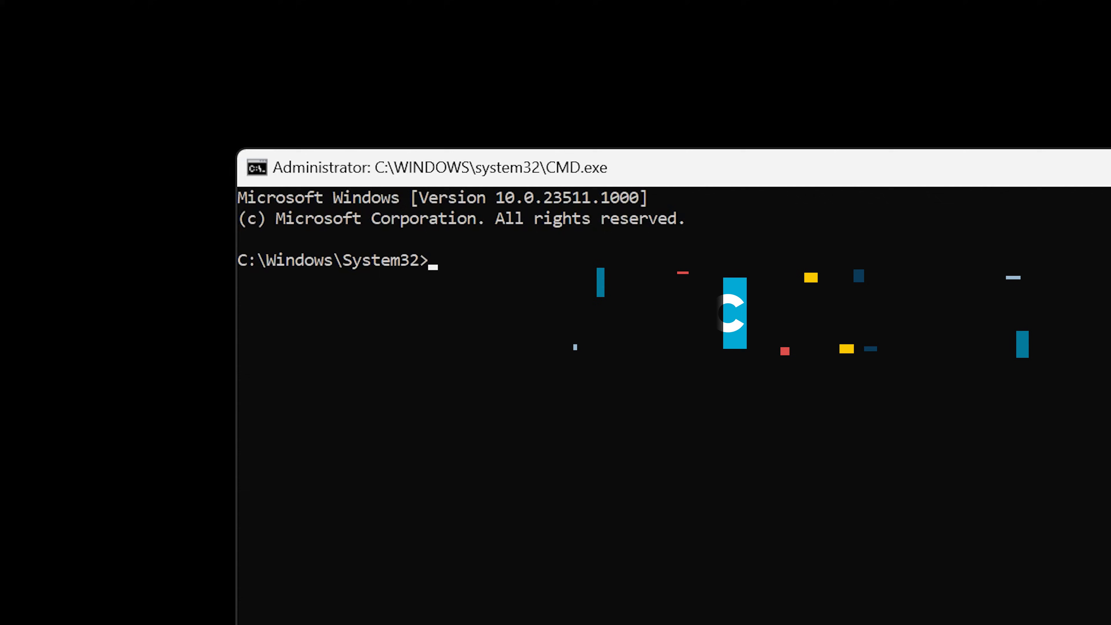
# Step: Run the SFC /scannow system file check
pyautogui.write('SFC /')
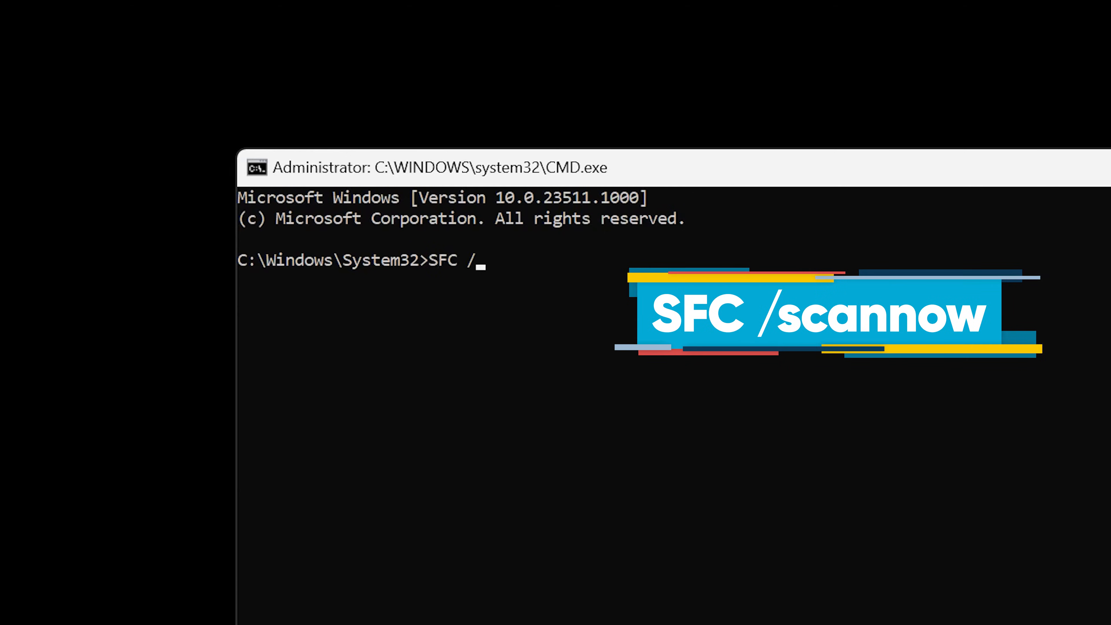
pyautogui.write('sc')
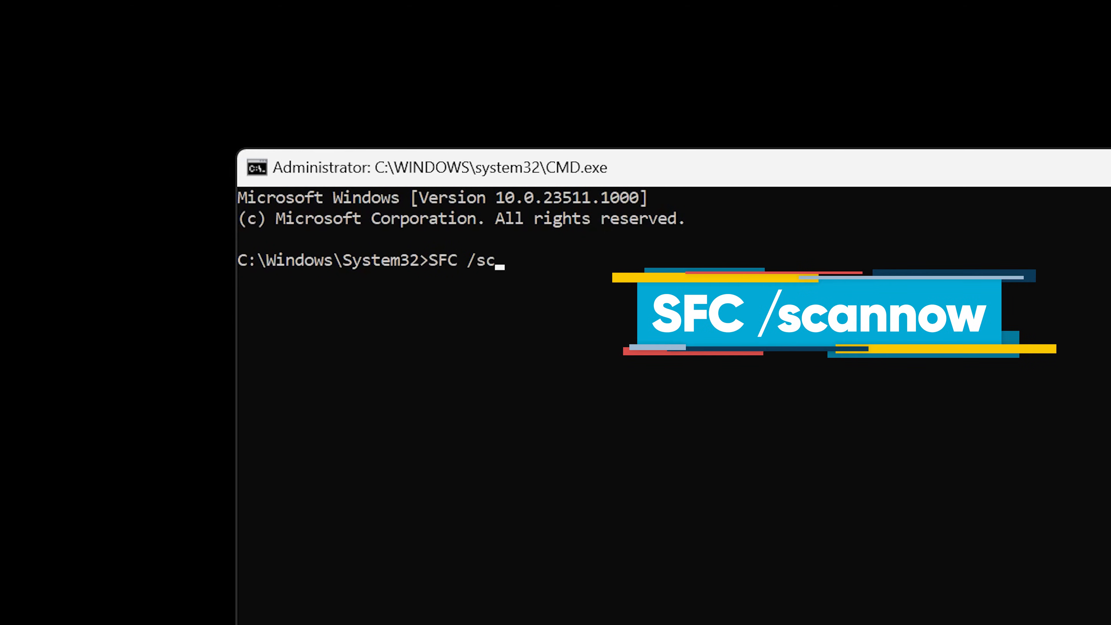
pyautogui.write('annow')
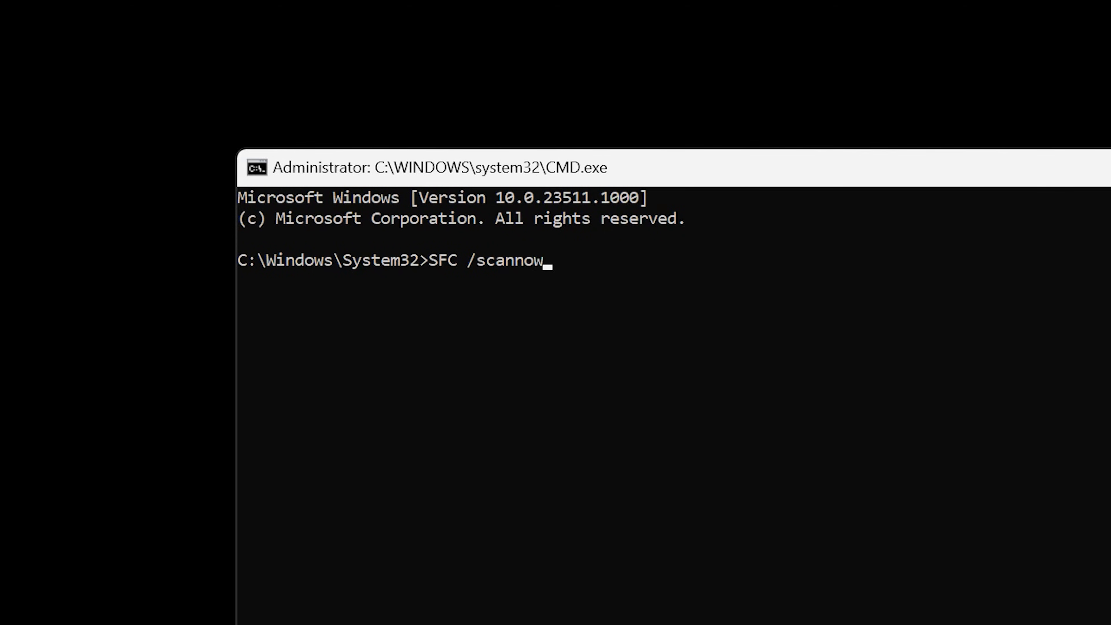
pyautogui.press('Enter')
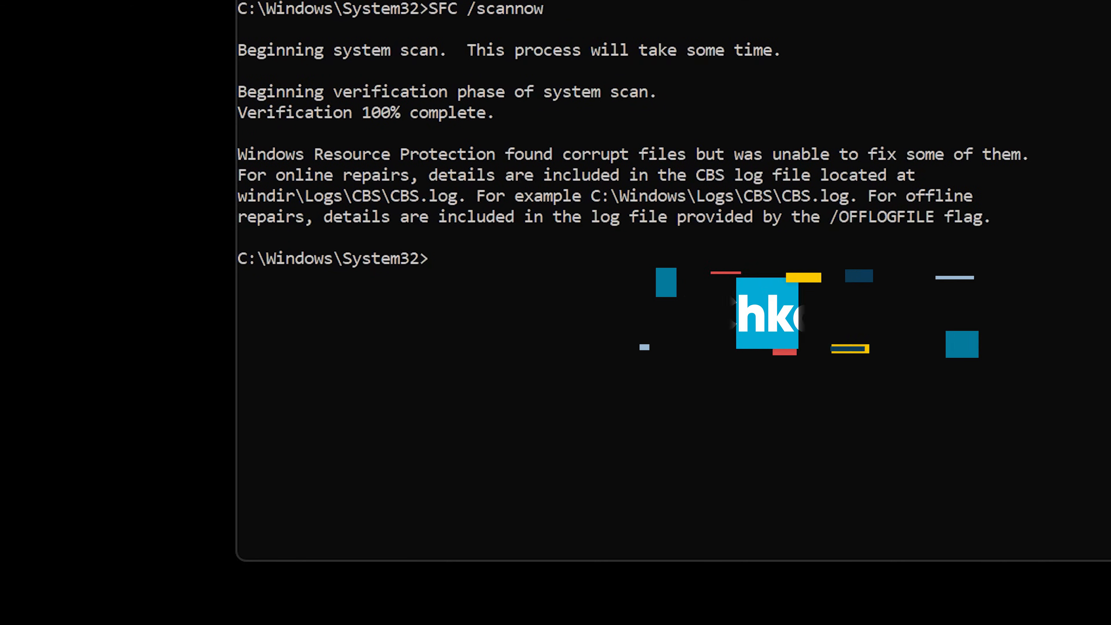
# Step: Run a Chkdsk check of drive C:
pyautogui.write('Chkdsk')
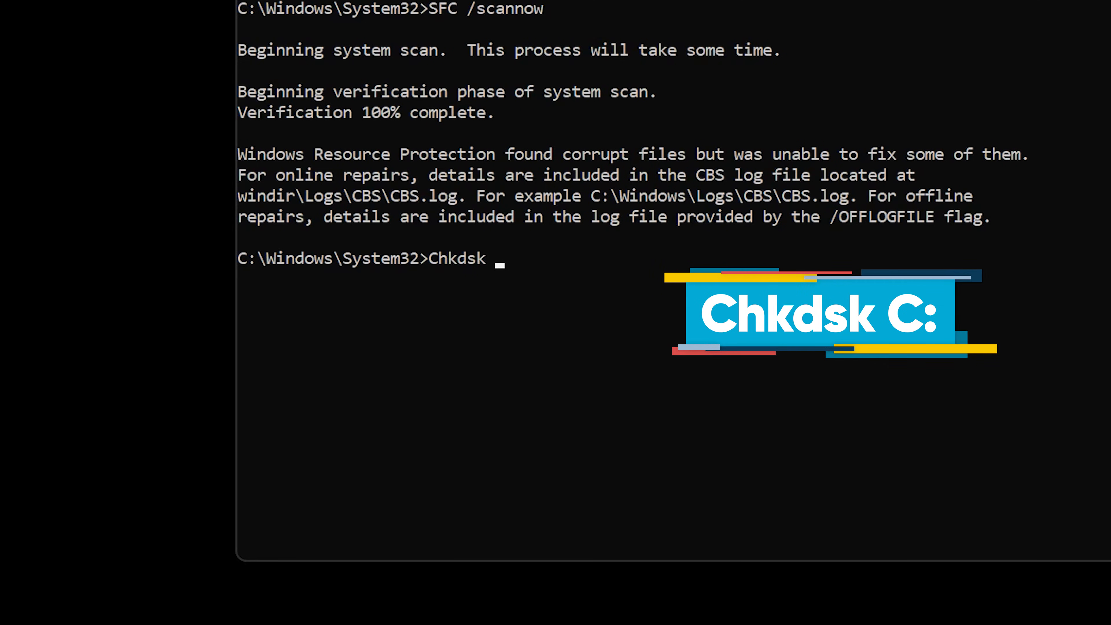
pyautogui.press('Enter')
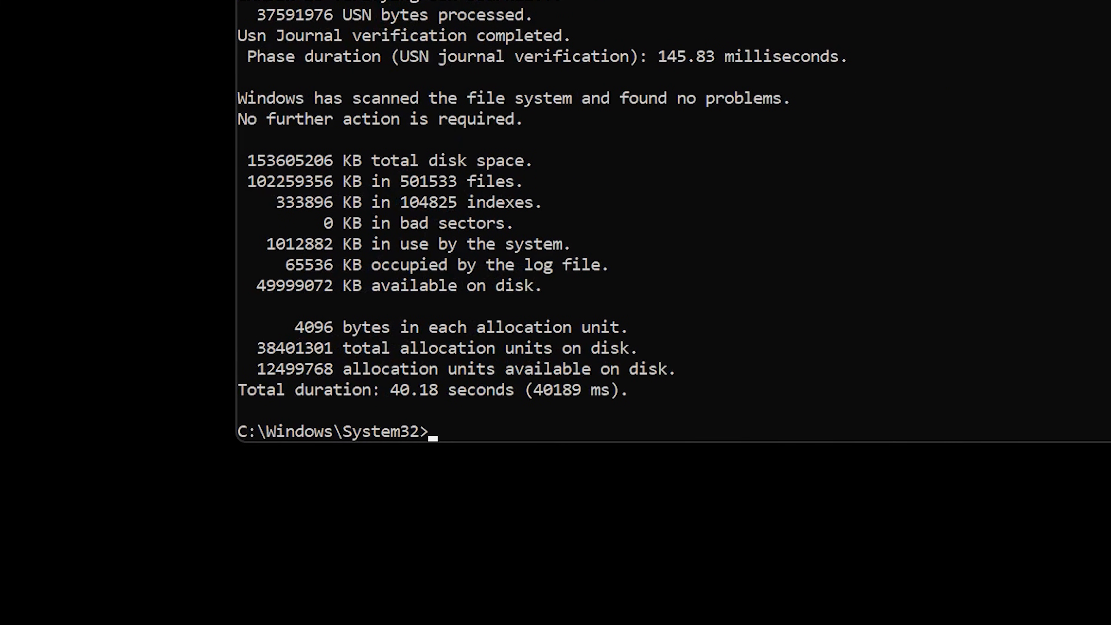
# Step: Run DISM /Online /Cleanup-Image ScanHealth, then start the CheckHealth command
pyautogui.write('DISM /Onli')
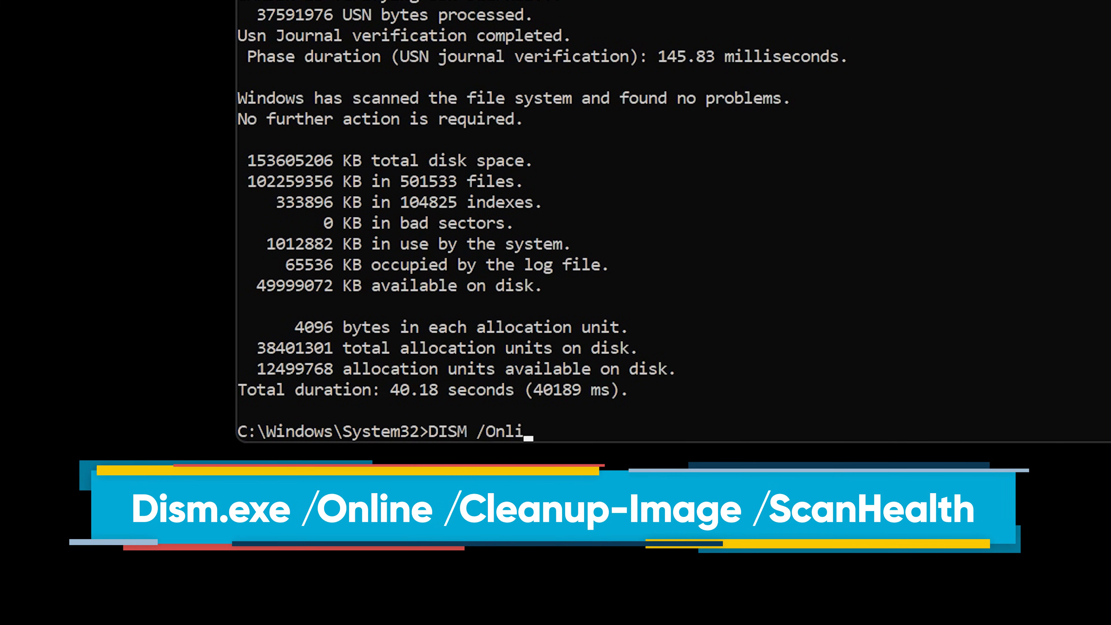
pyautogui.write('ne /Cleanup-Image /')
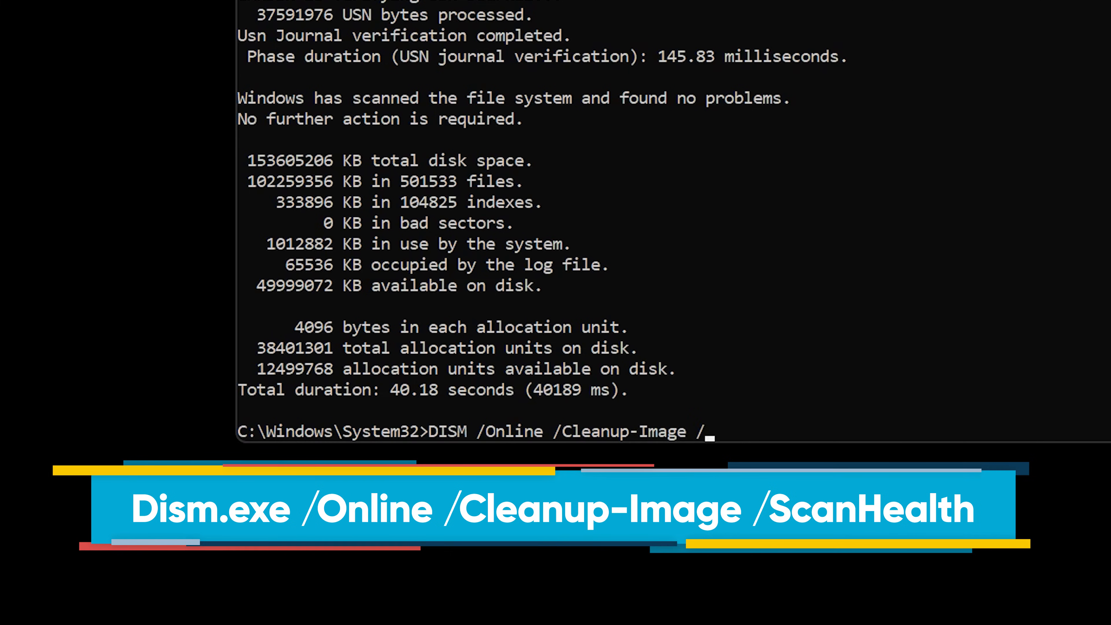
pyautogui.press('Enter')
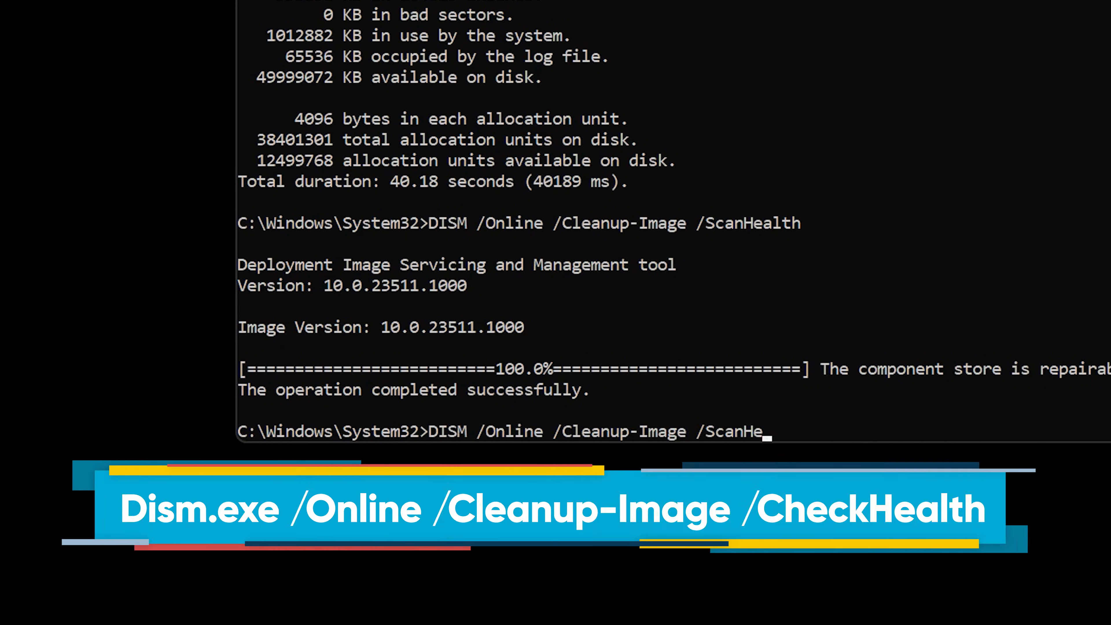
pyautogui.write('Chec')
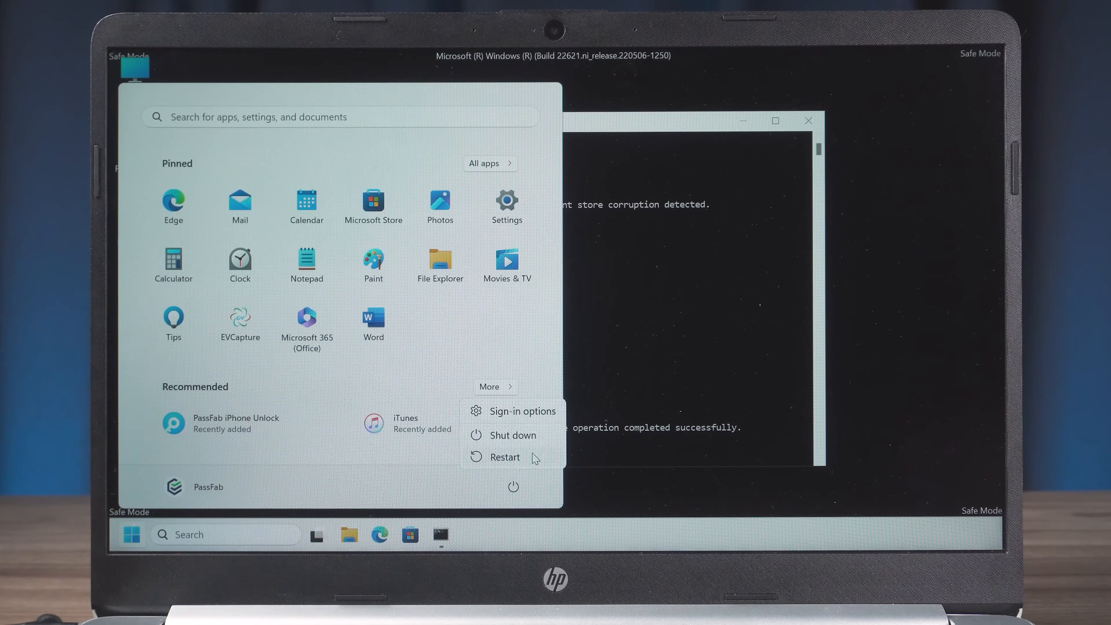
# Step: Restart the laptop out of Safe Mode into normal Windows
pyautogui.click(504, 457)
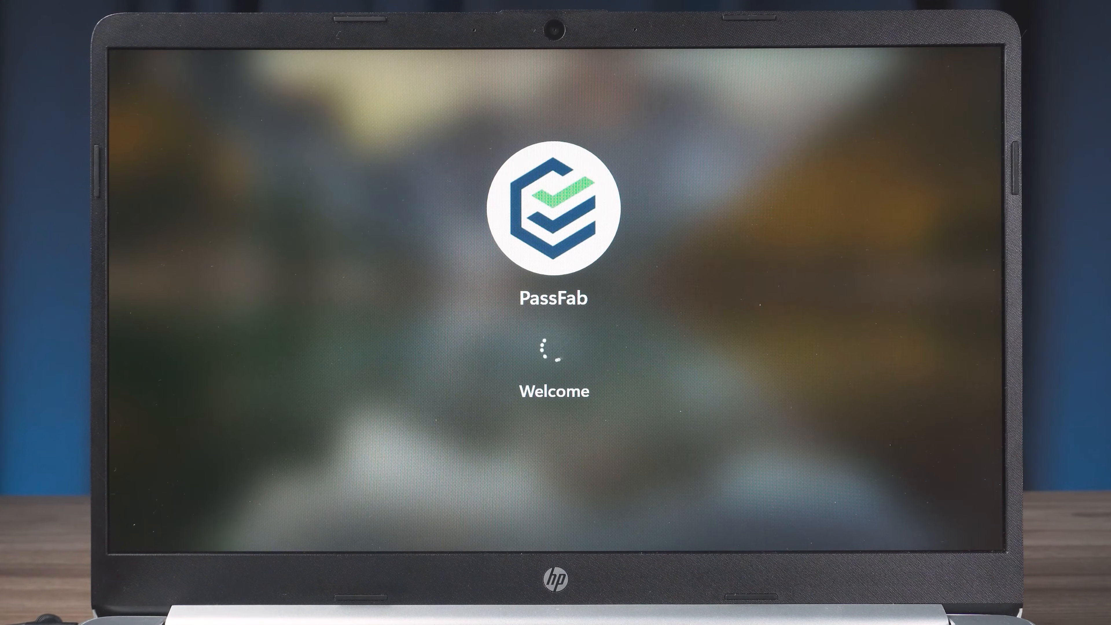